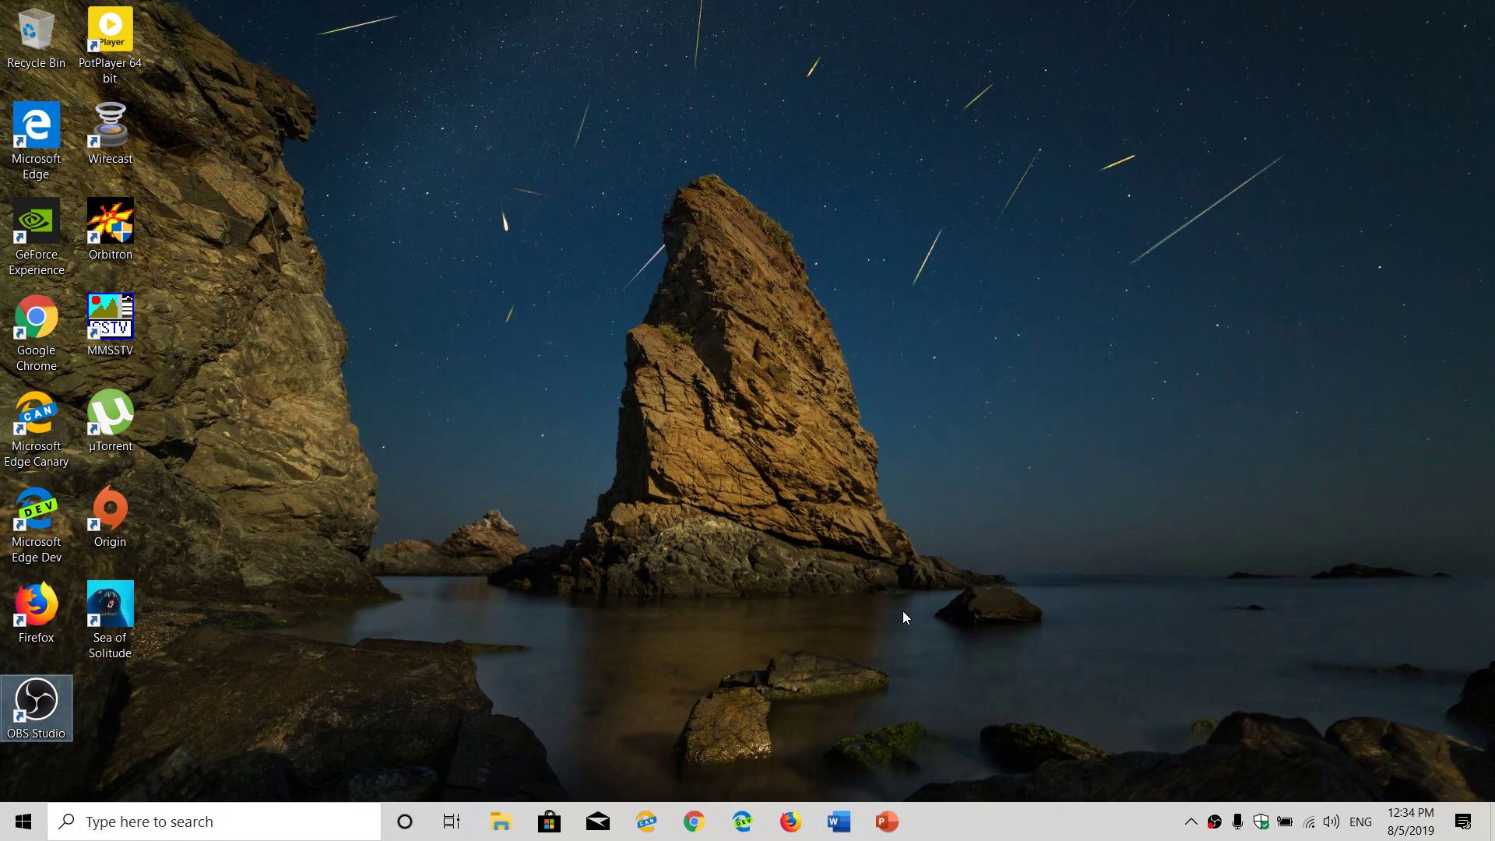
pyautogui.moveTo(744, 579)
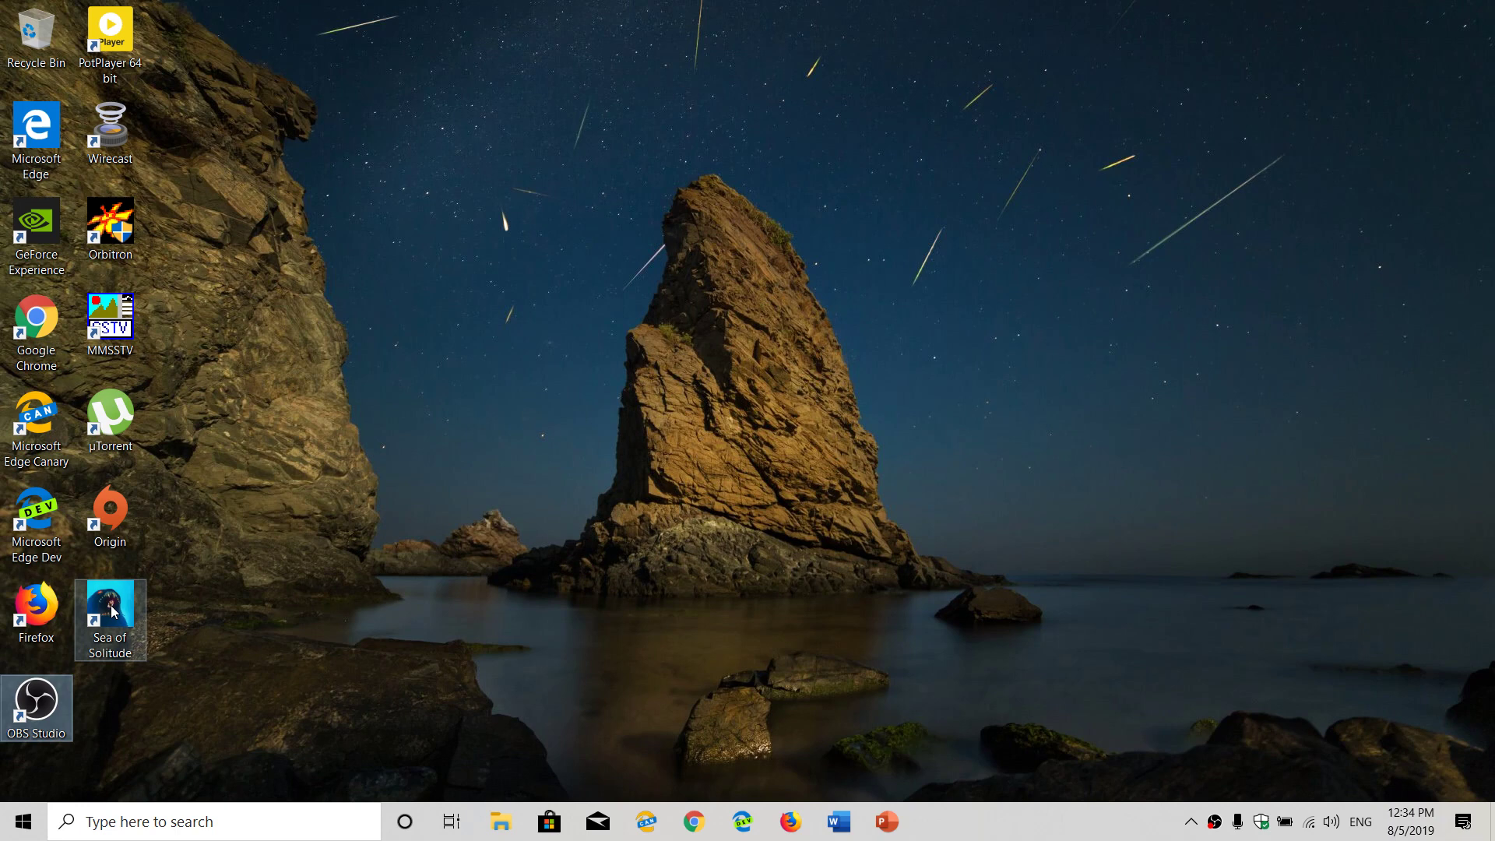
# Step: Open the Sea of Solitude shortcut's context menu to reach its graphics processor options
pyautogui.rightClick(110, 617)
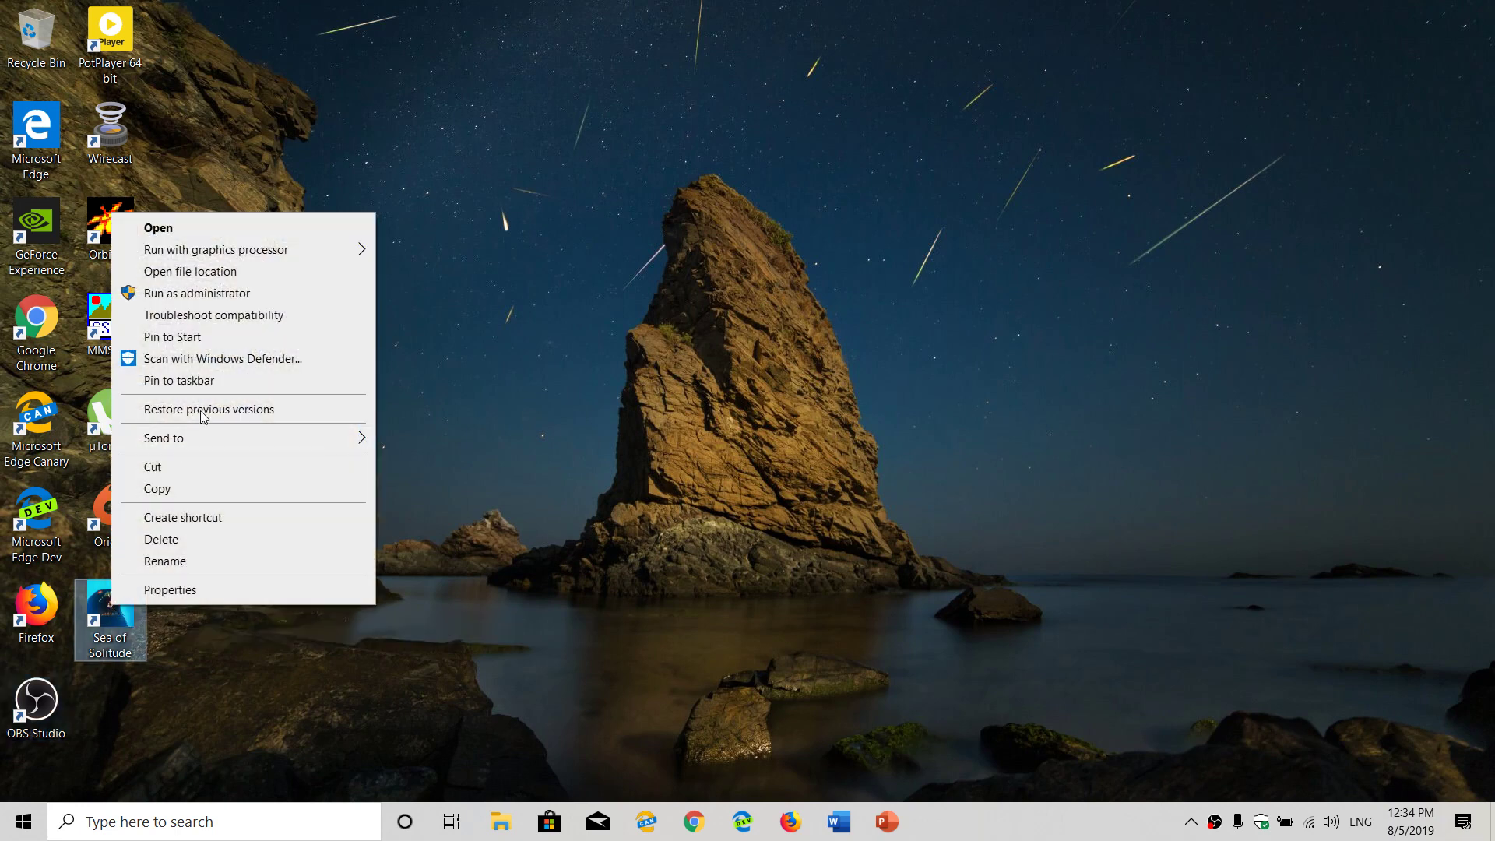
pyautogui.moveTo(216, 249)
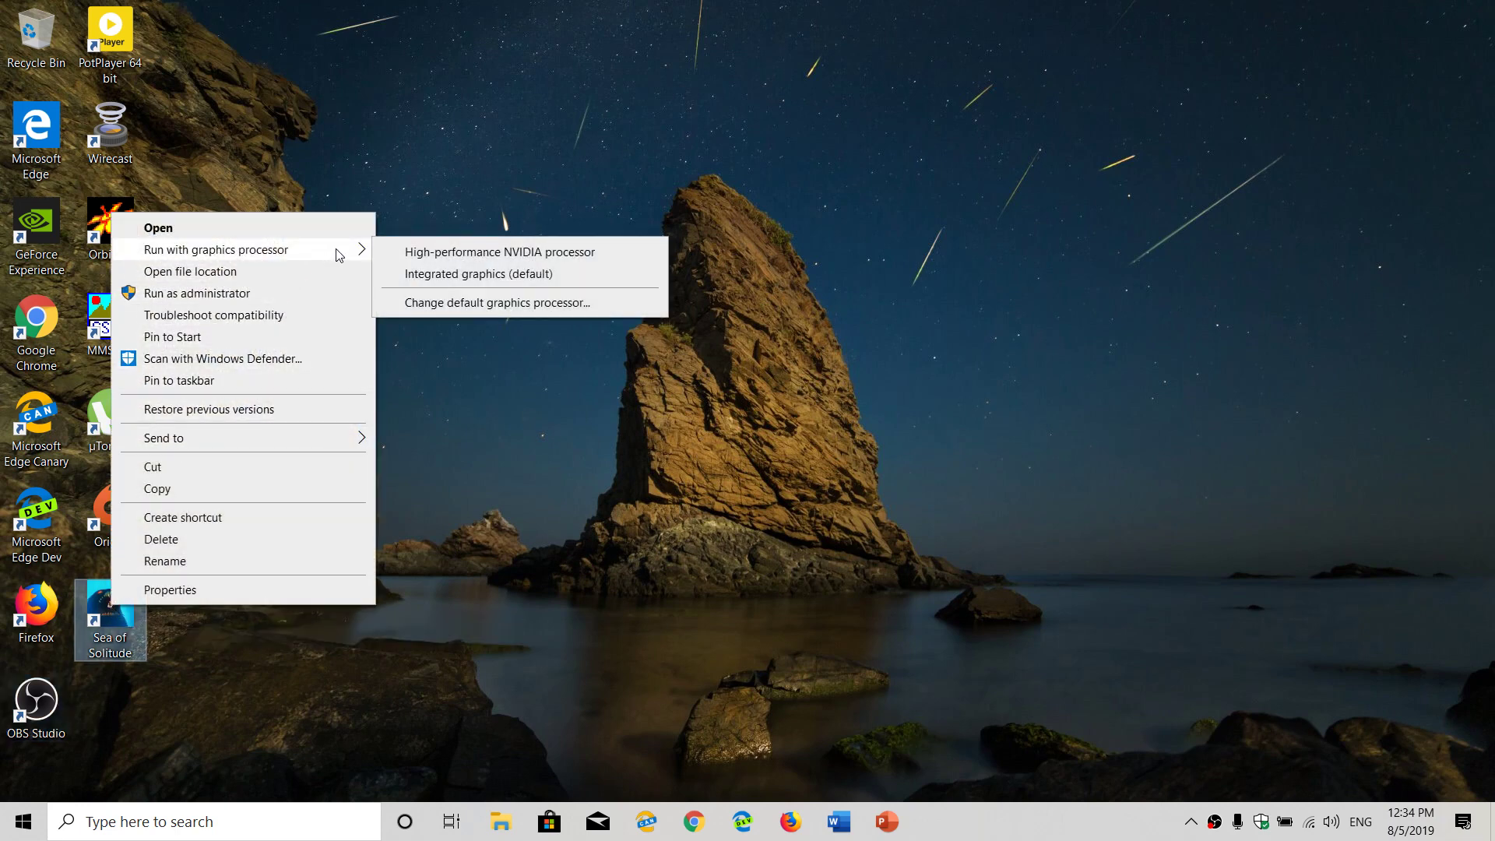